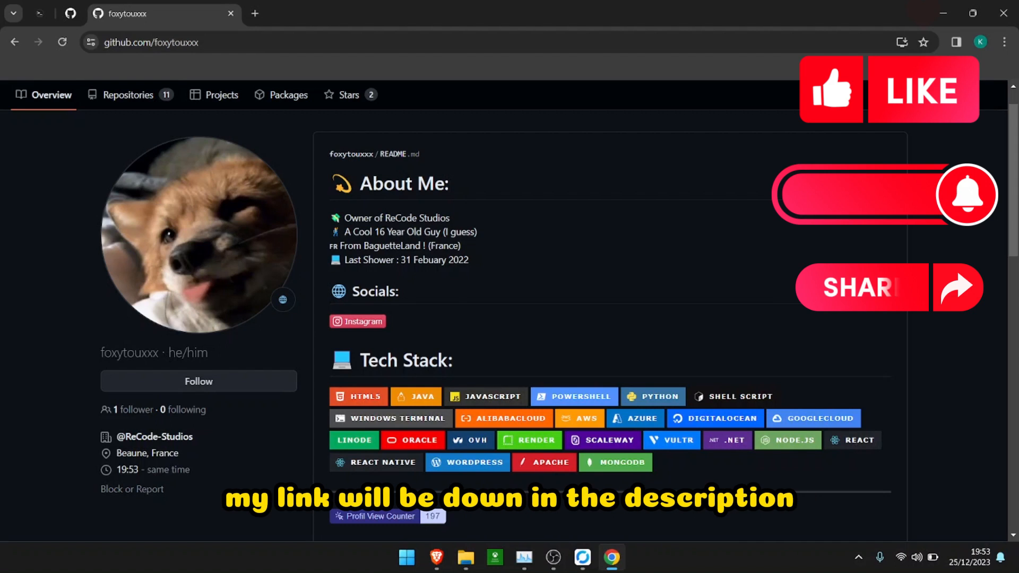
Show the profile's Repositories tab, with Windows-RDP listed at the top.
click(151, 43)
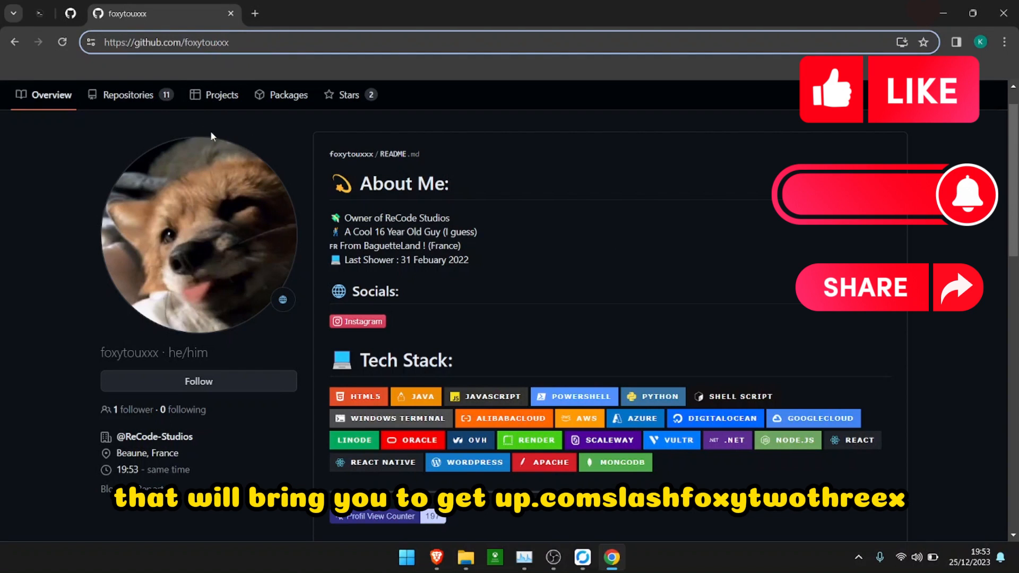
click(128, 94)
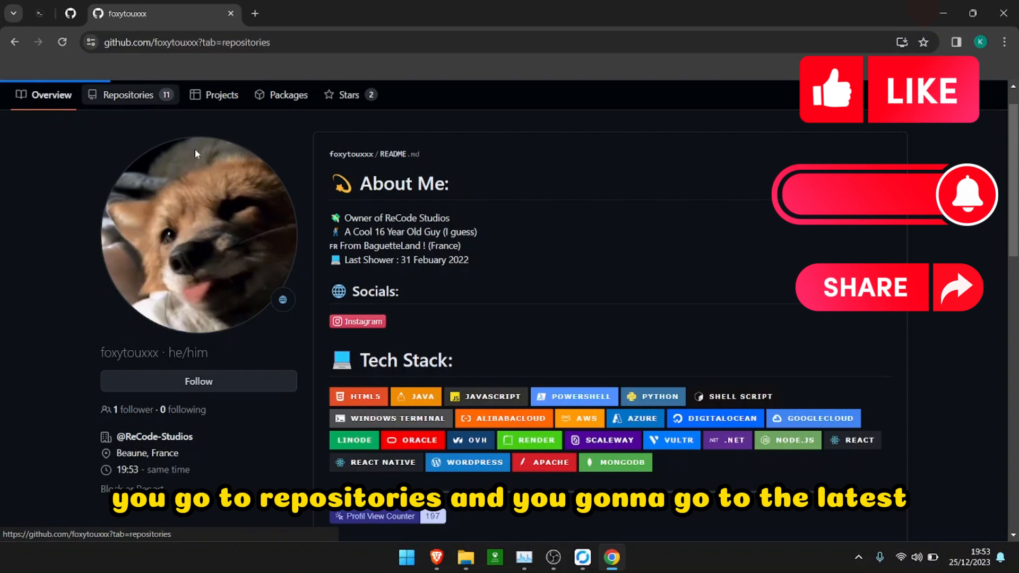
click(128, 95)
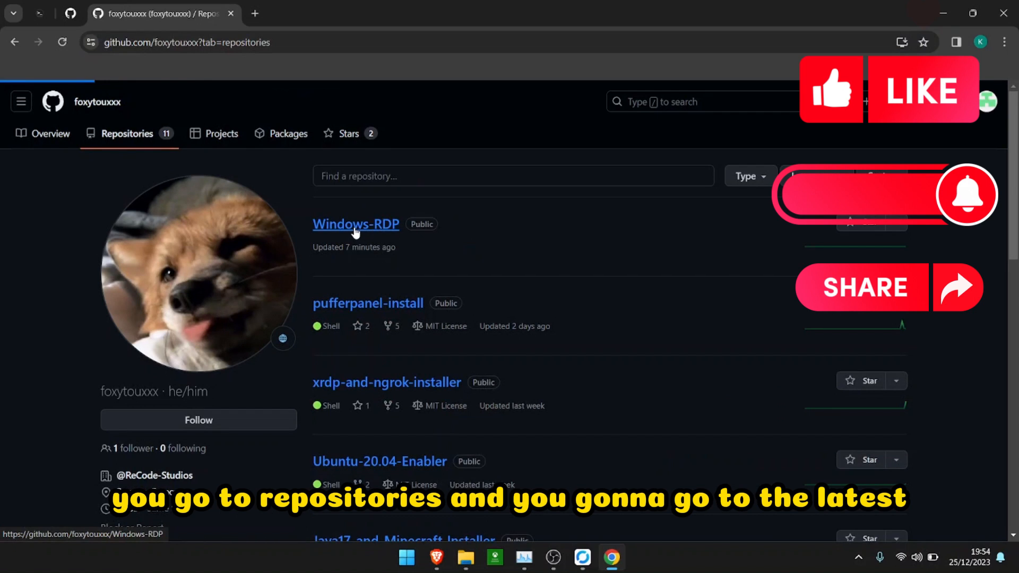
Fork the Windows-RDP repository into the ReCodeStudioss account.
click(355, 224)
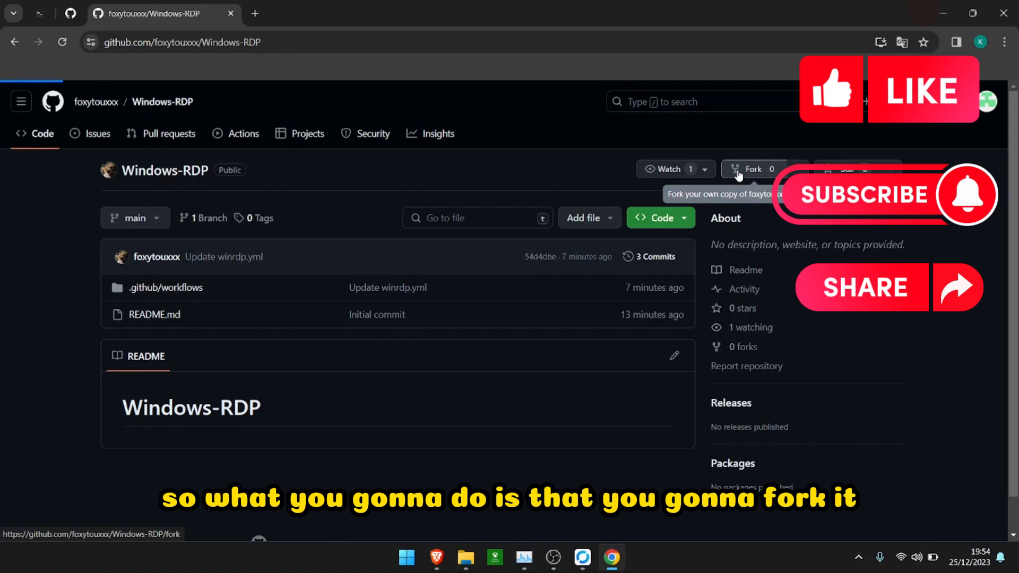
click(752, 168)
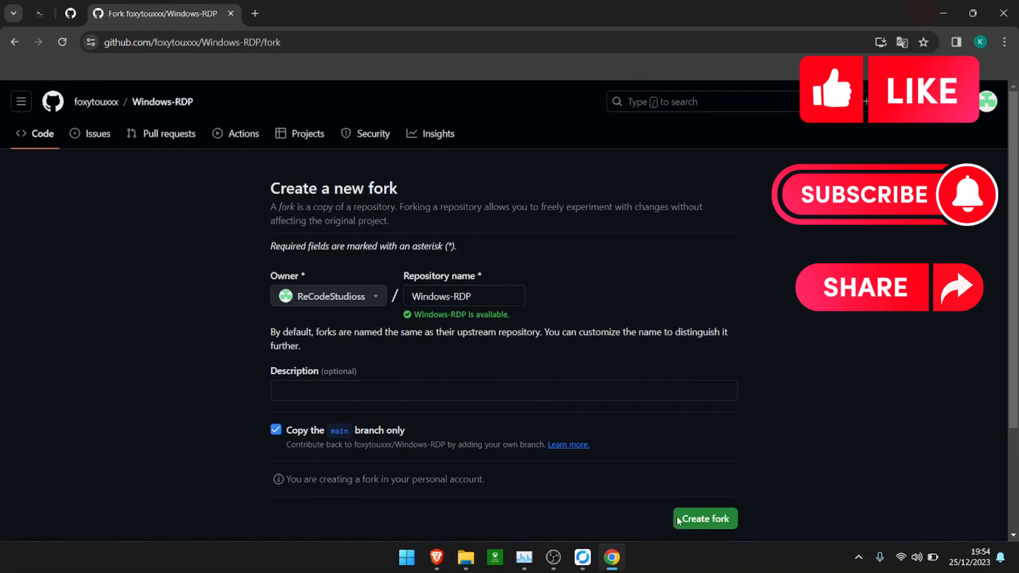
click(704, 518)
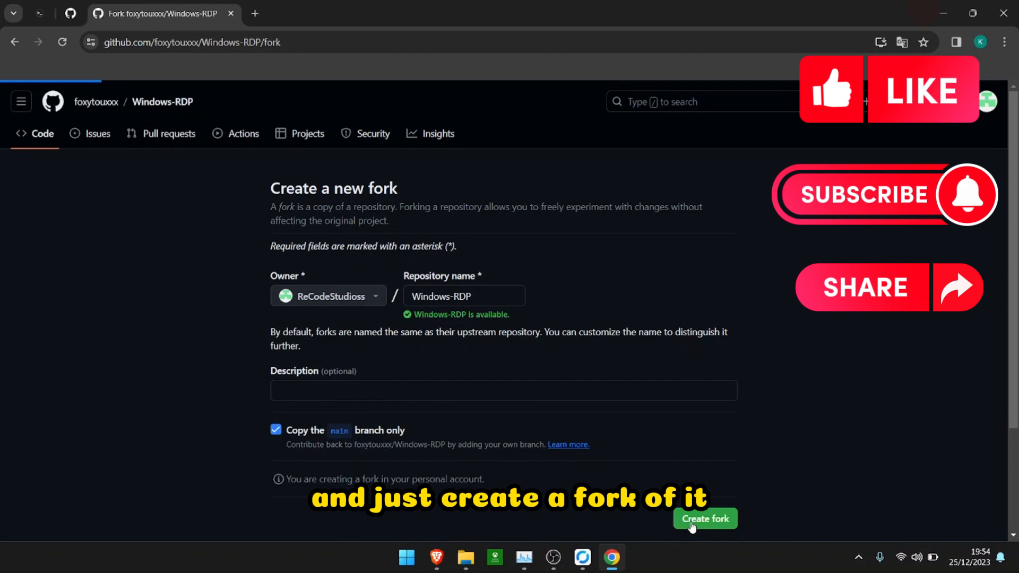
click(704, 518)
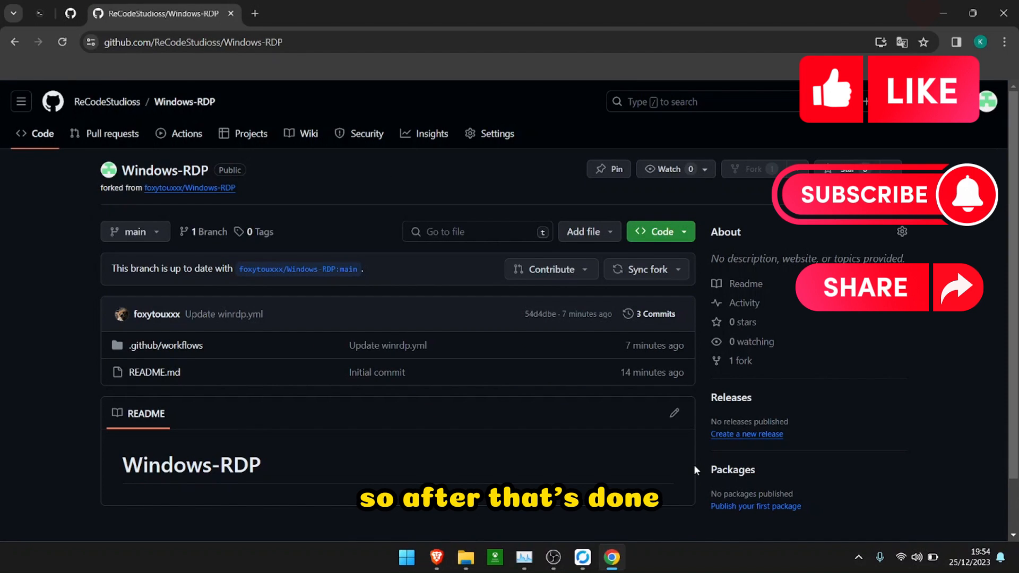
mouse_move(550, 413)
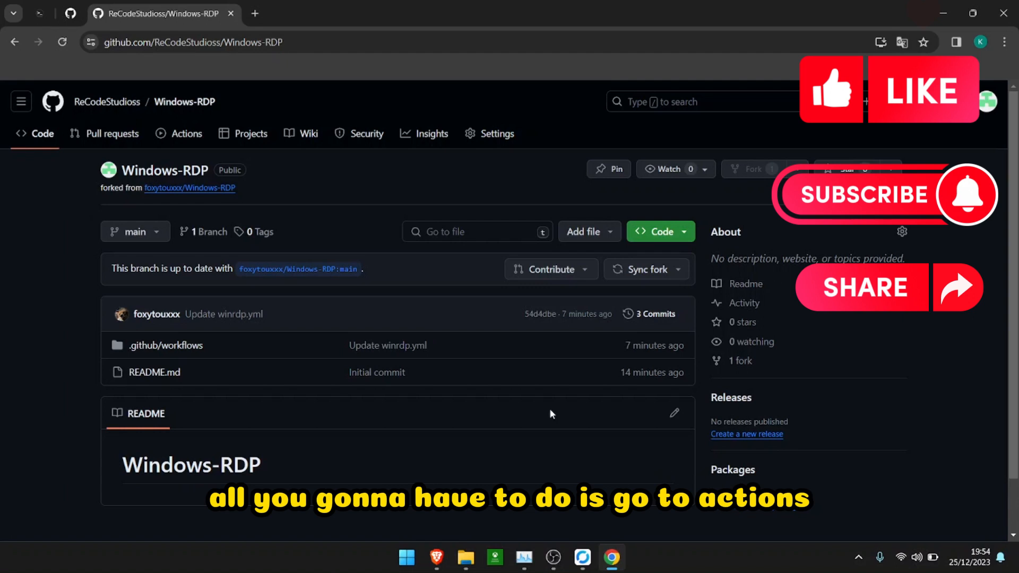
Enable Actions on the fork and manually run the CI workflow.
click(185, 133)
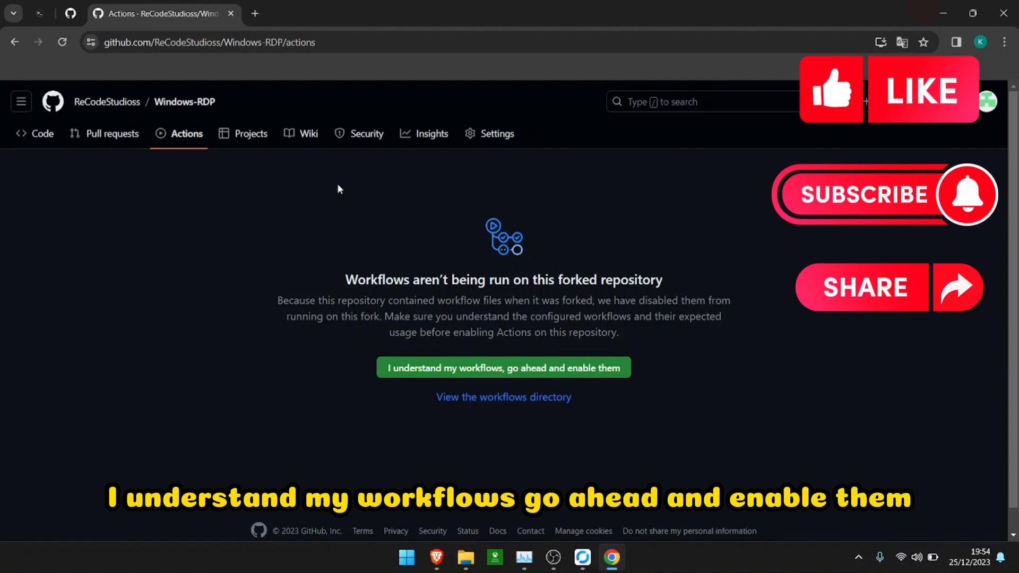
click(503, 367)
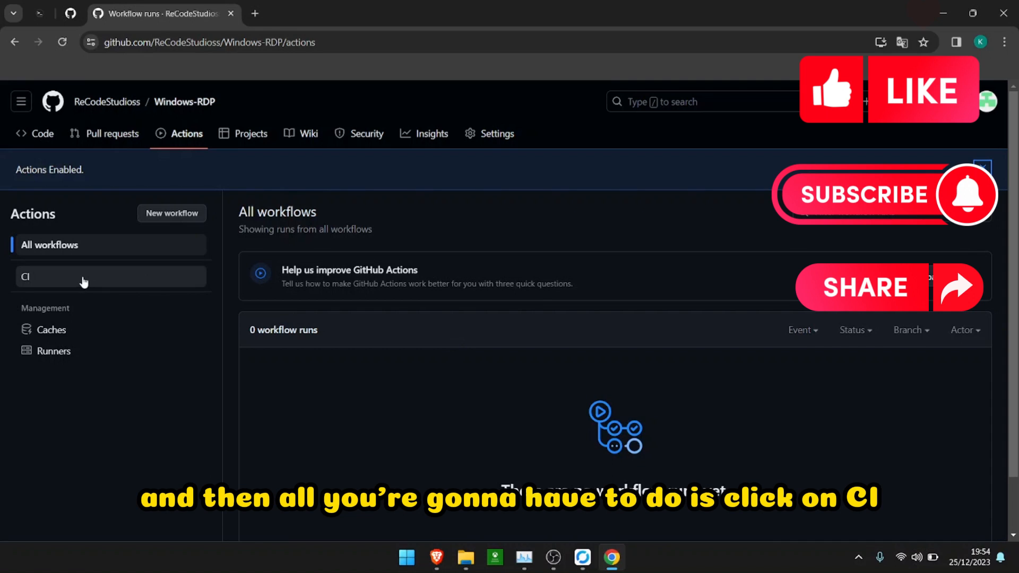
click(26, 276)
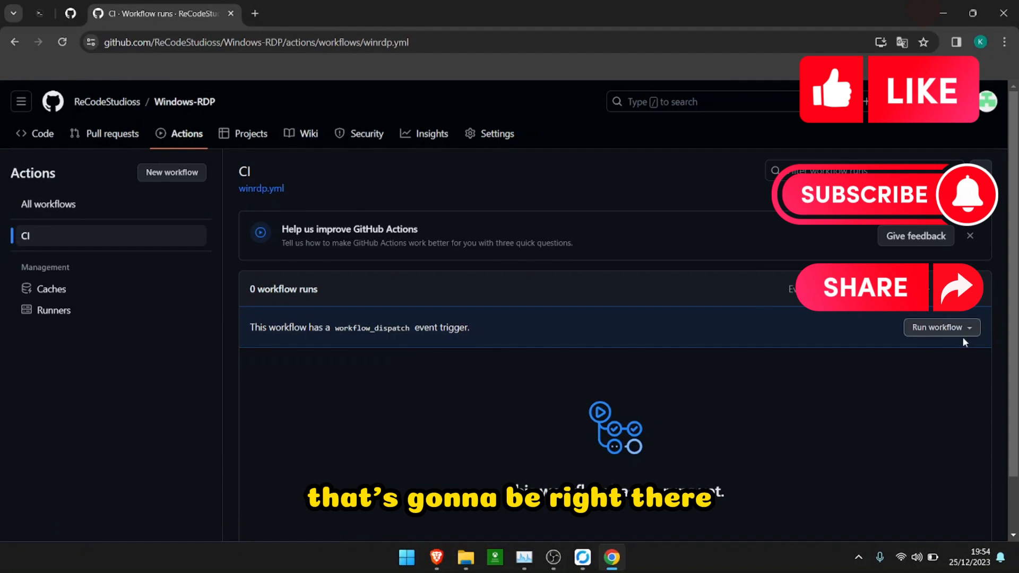
click(937, 327)
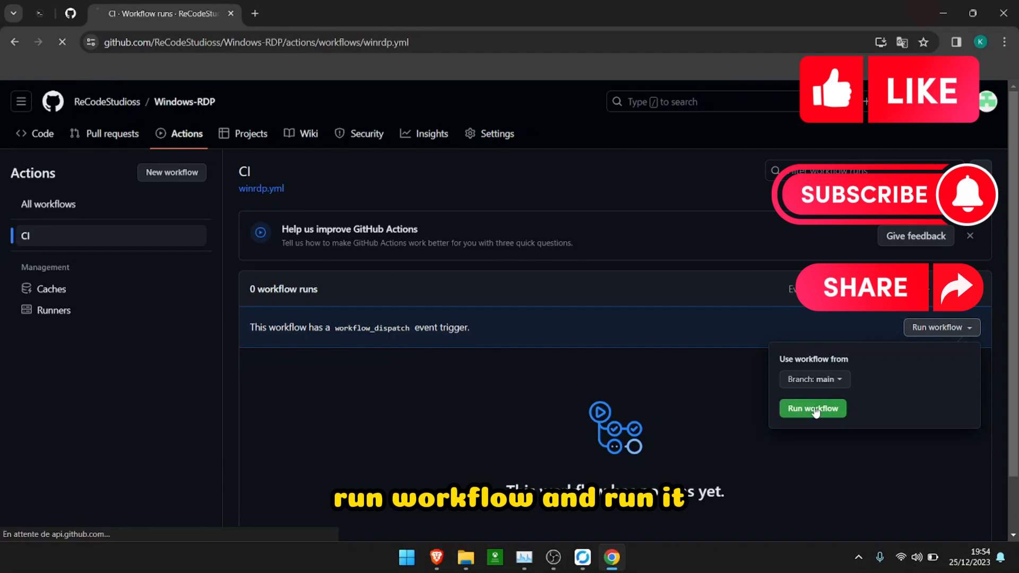
click(811, 408)
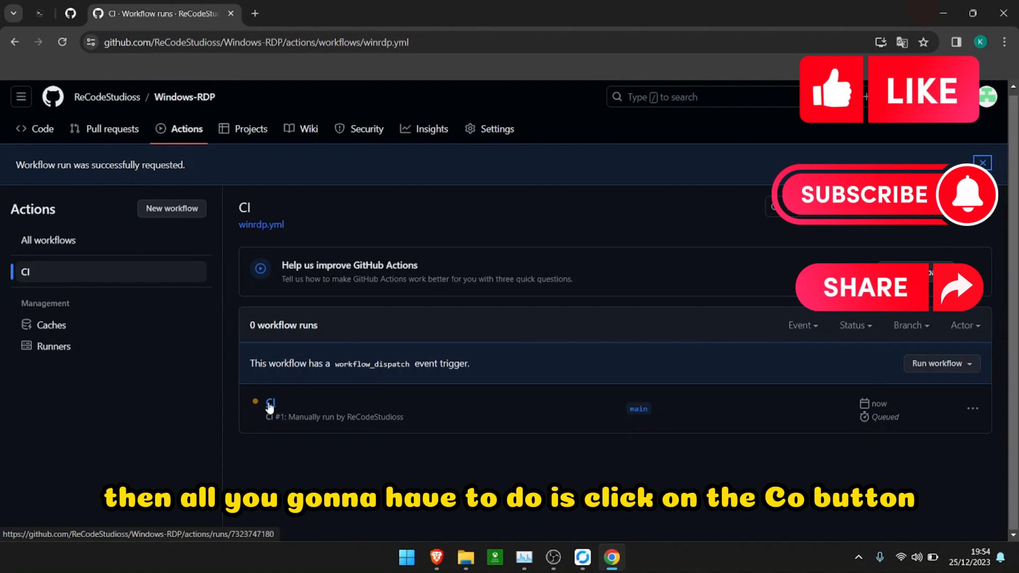
Open the queued CI run's 'Start Building...' job and scroll its log to the RustDesk ID.
click(269, 402)
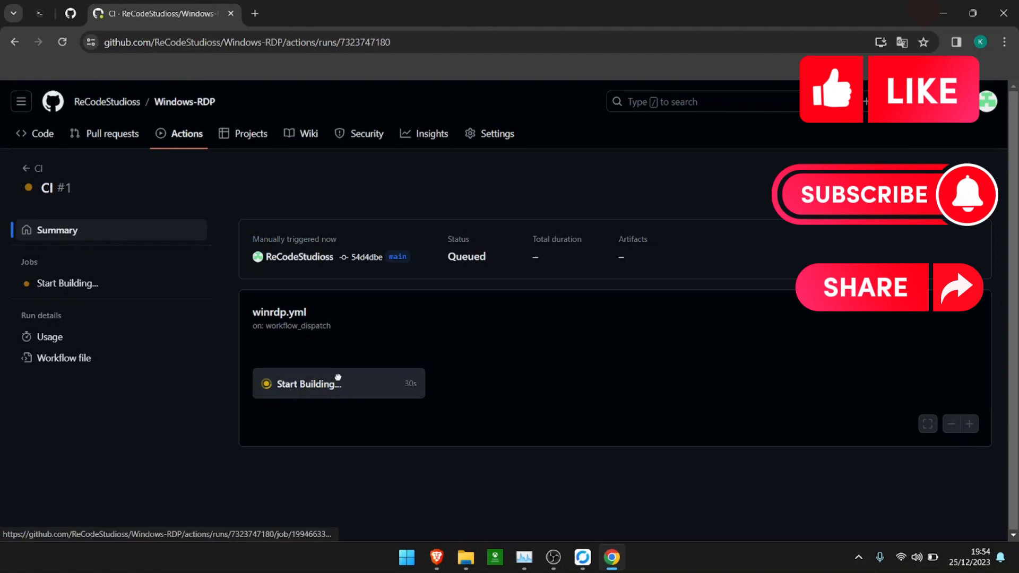
click(308, 383)
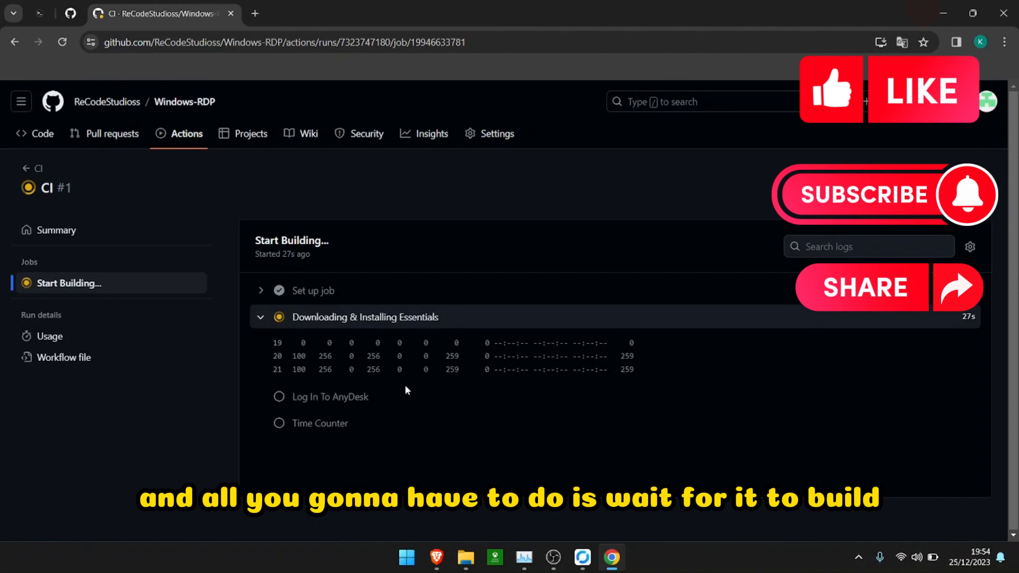
scroll(down, 3)
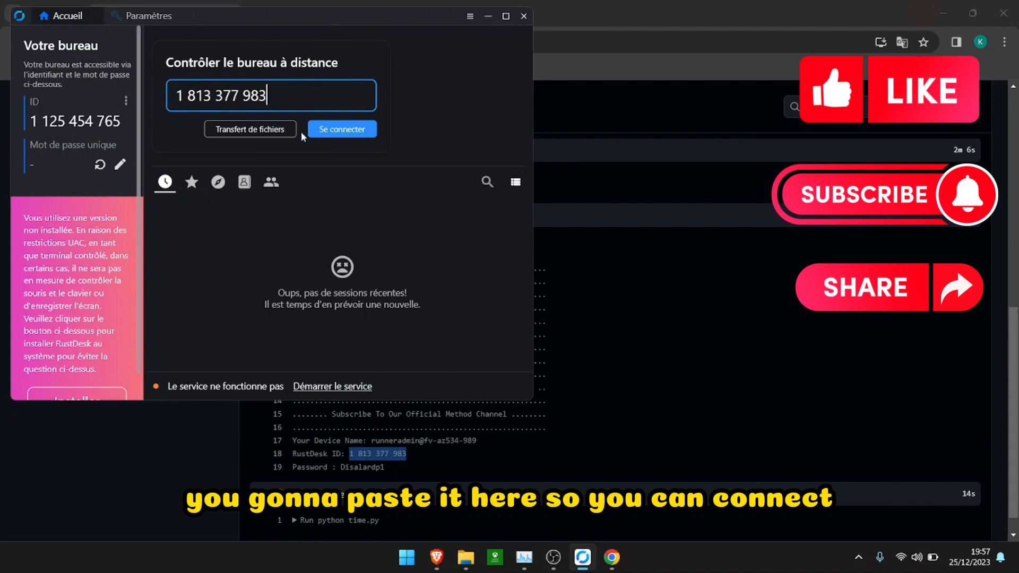
Connect RustDesk to the remote ID with Se connecter, then minimize the RustDesk window.
click(340, 129)
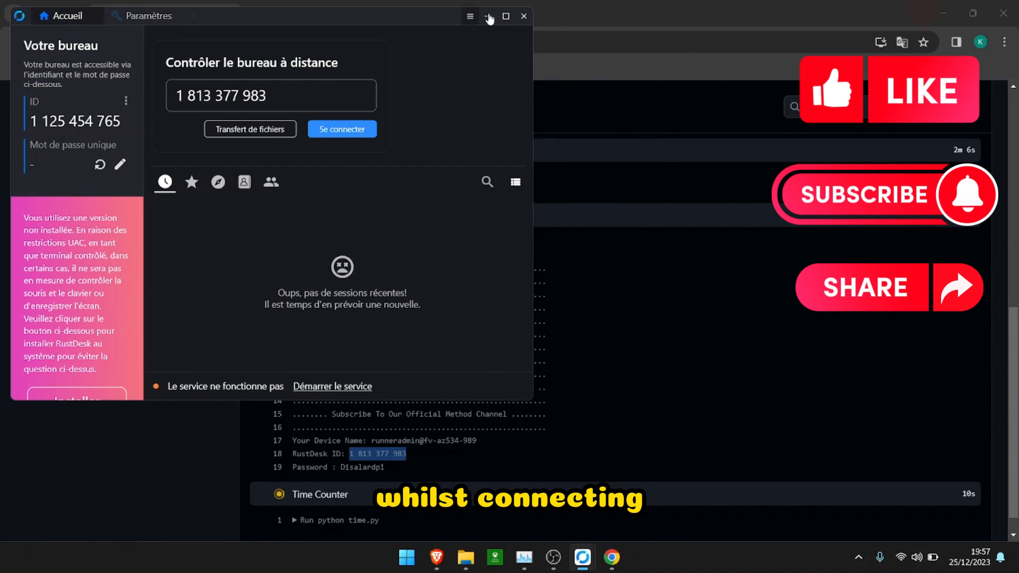
click(488, 16)
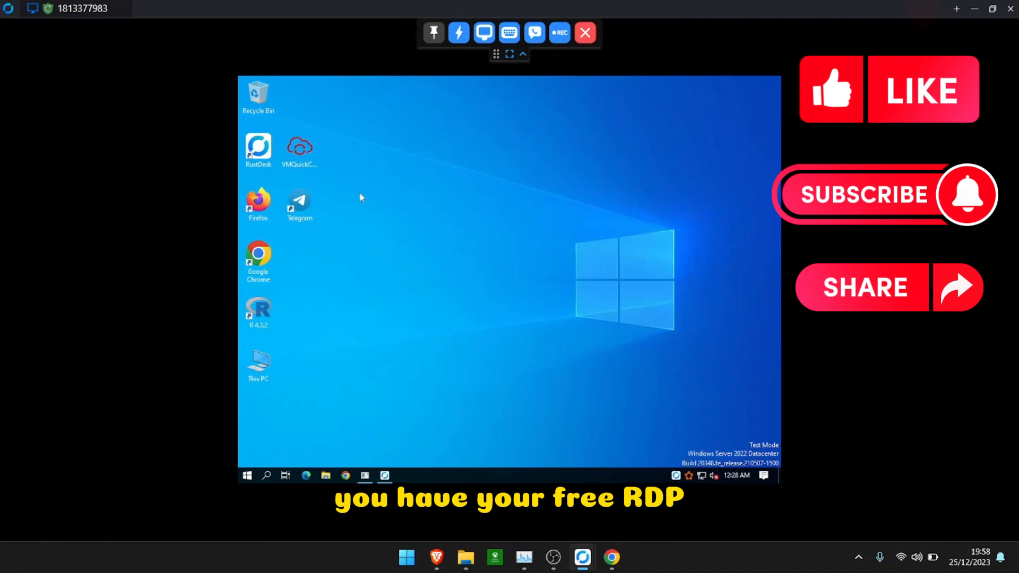
mouse_move(315, 403)
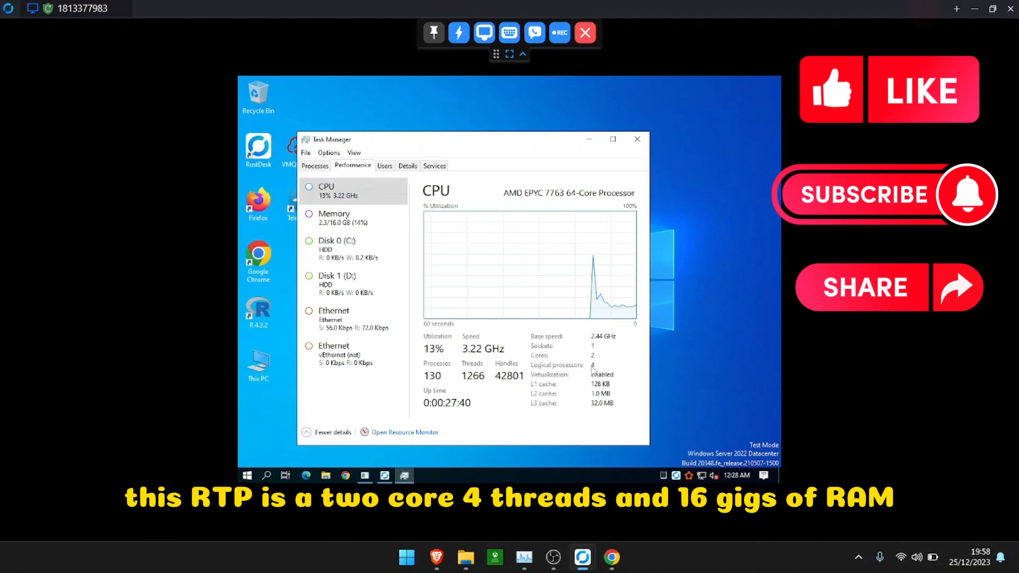
View the remote server's Memory panel in Task Manager, showing 16 GB.
click(334, 218)
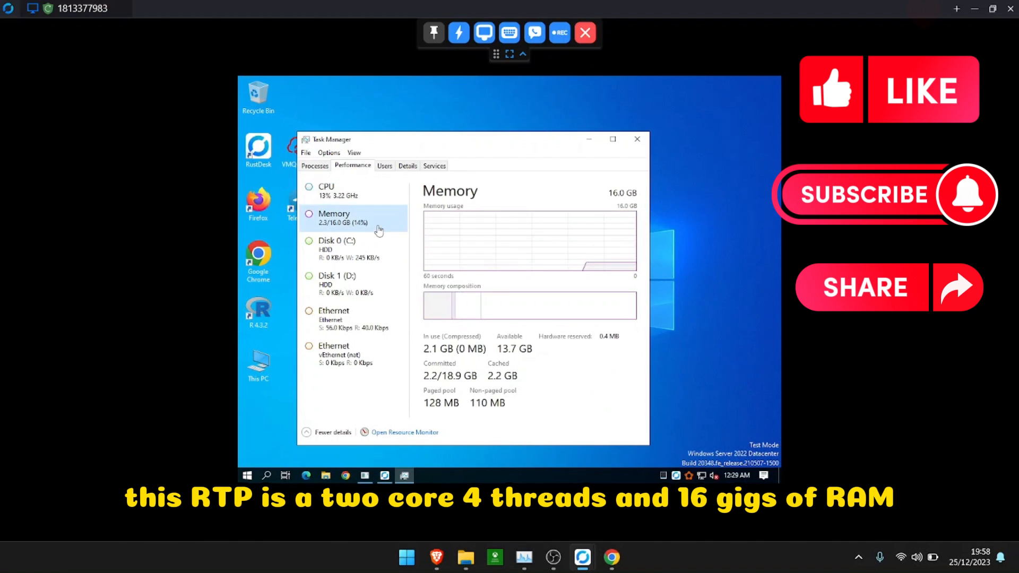